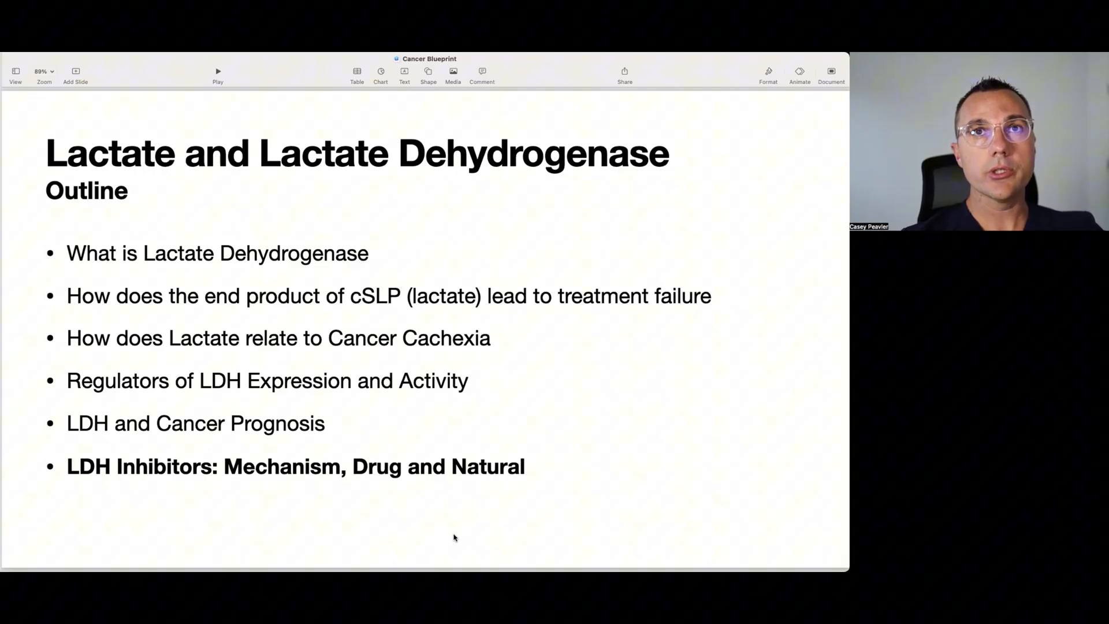
mouse_move(451, 530)
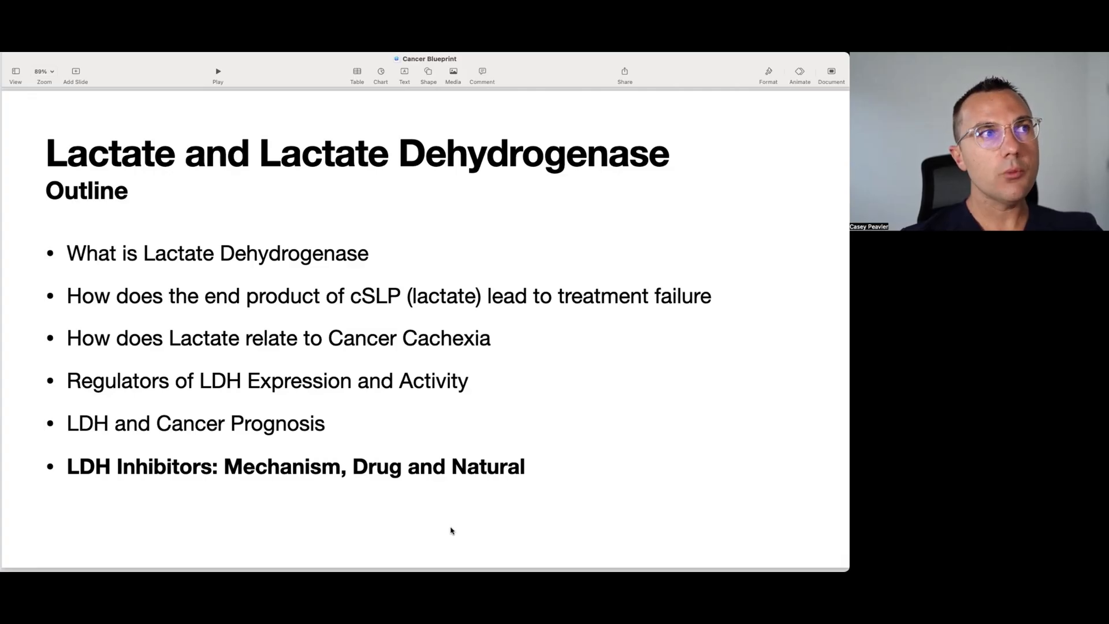
mouse_move(297, 487)
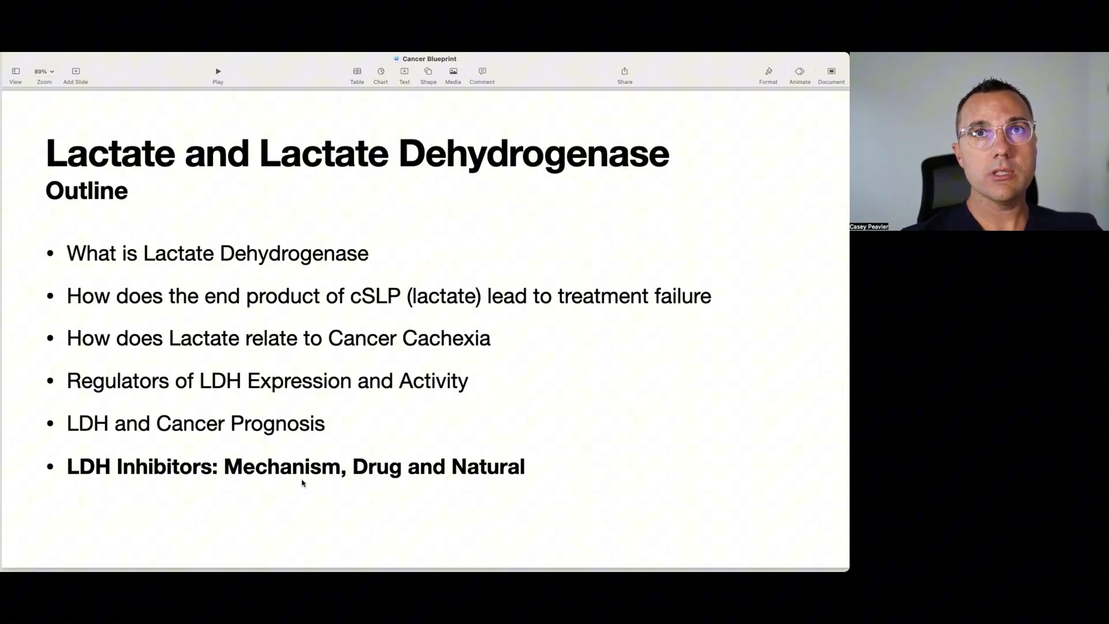
mouse_move(367, 479)
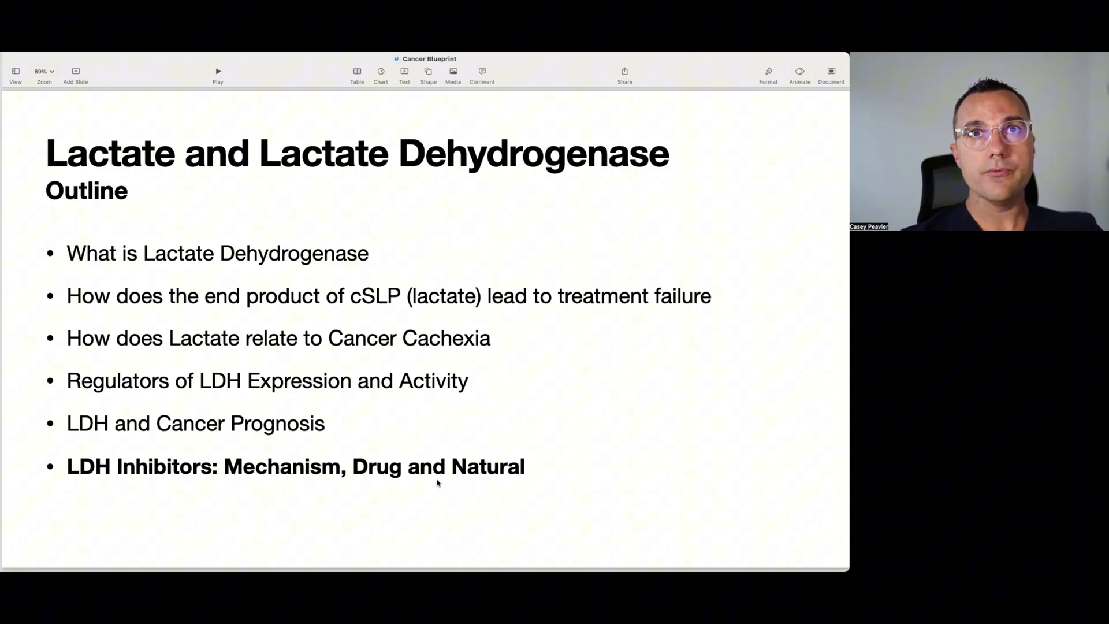
mouse_move(462, 483)
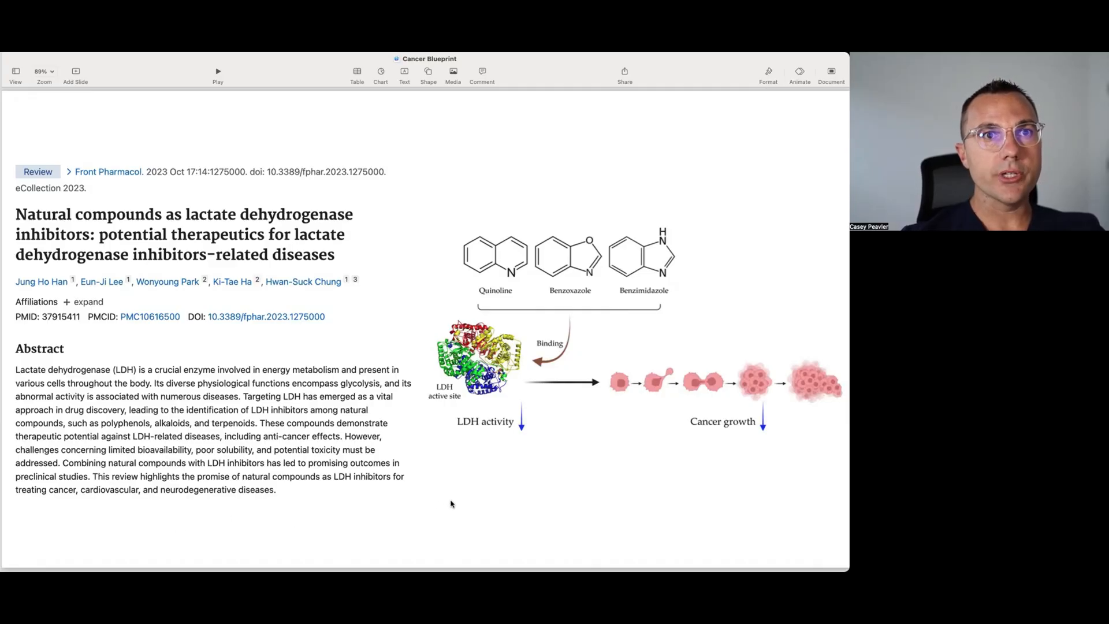
mouse_move(704, 485)
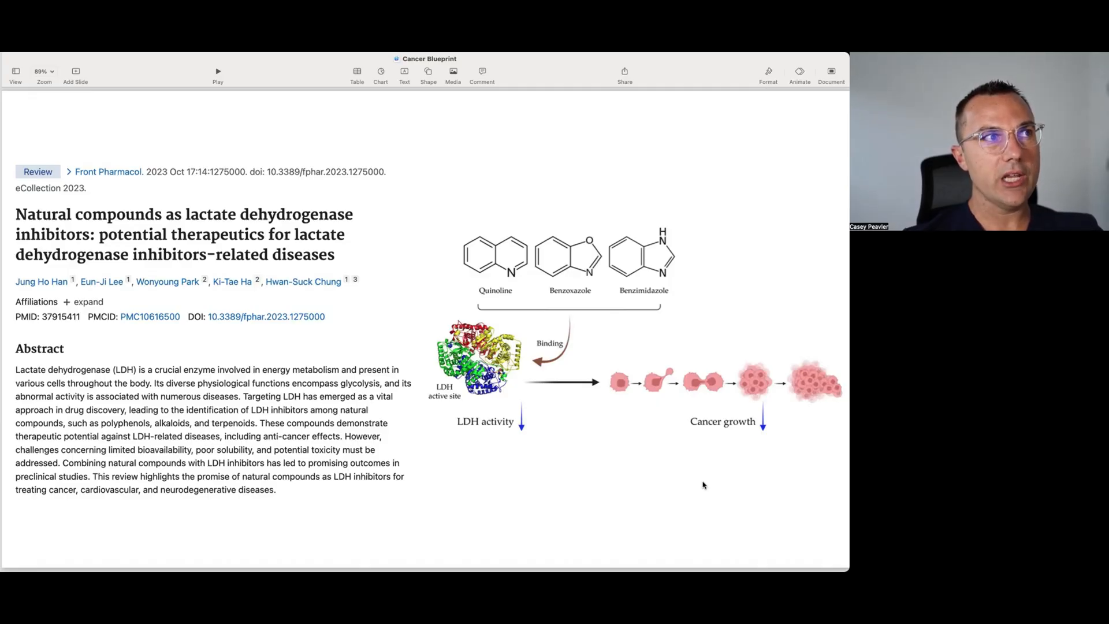
mouse_move(407, 524)
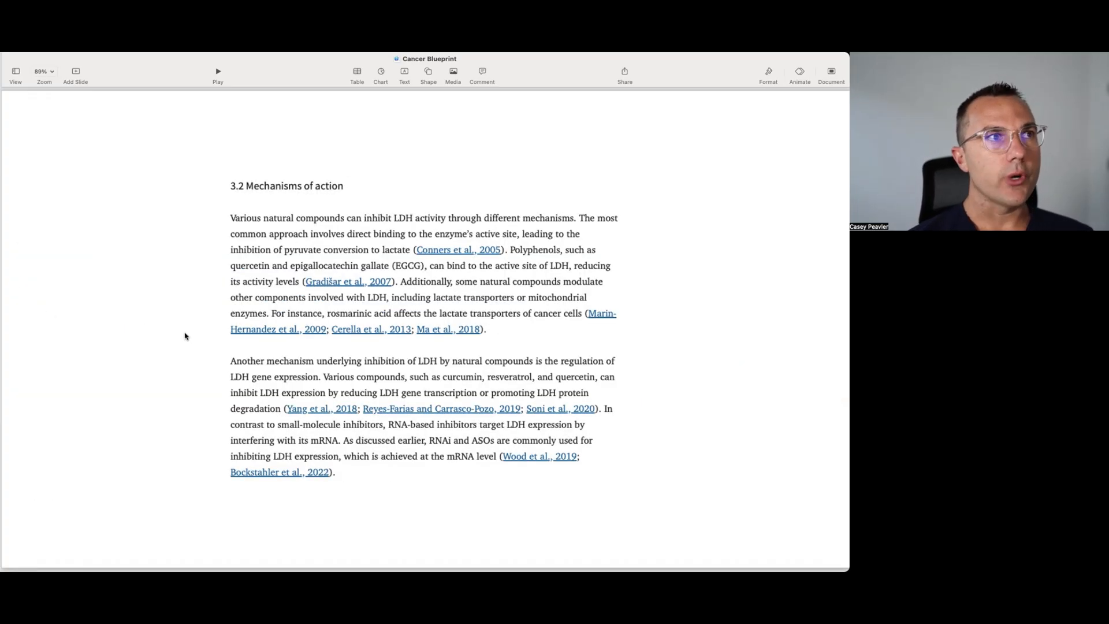
mouse_move(195, 284)
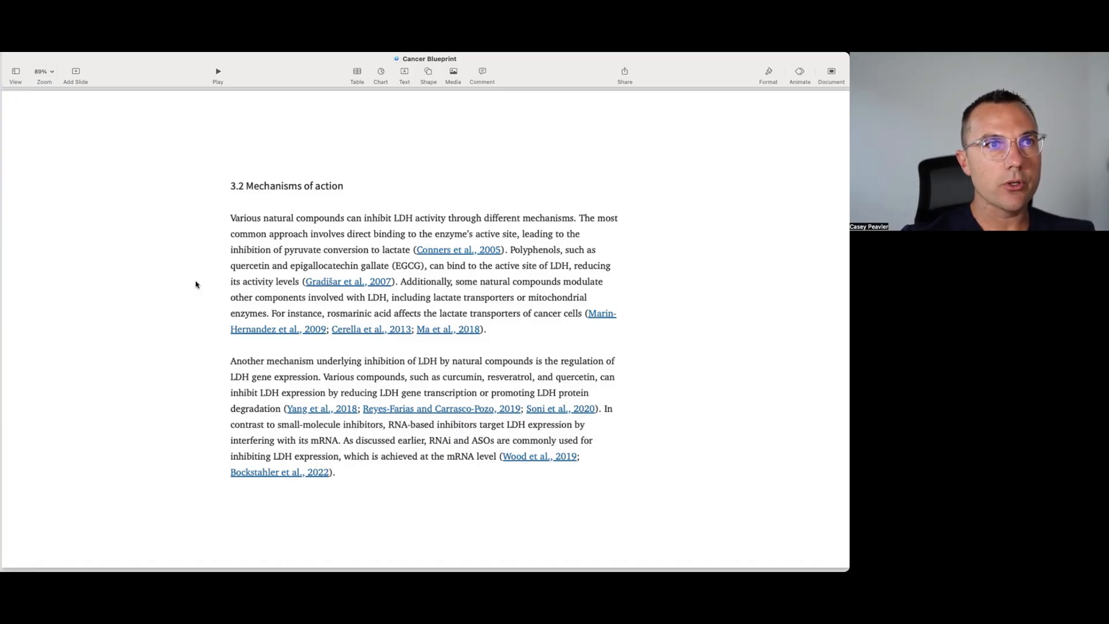
mouse_move(199, 388)
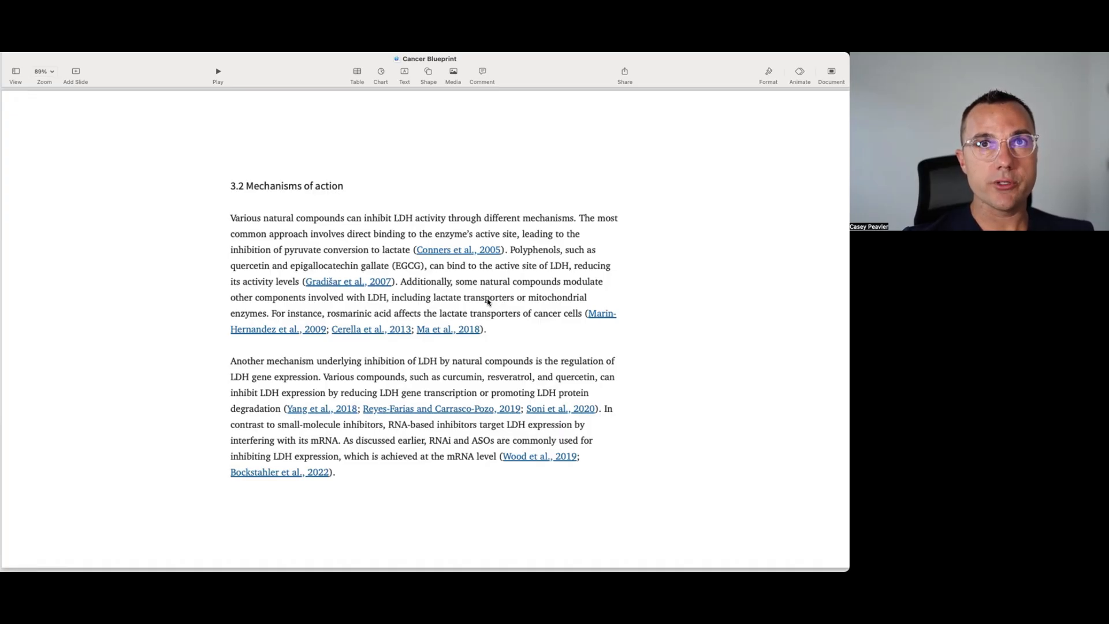
scroll("down", 3)
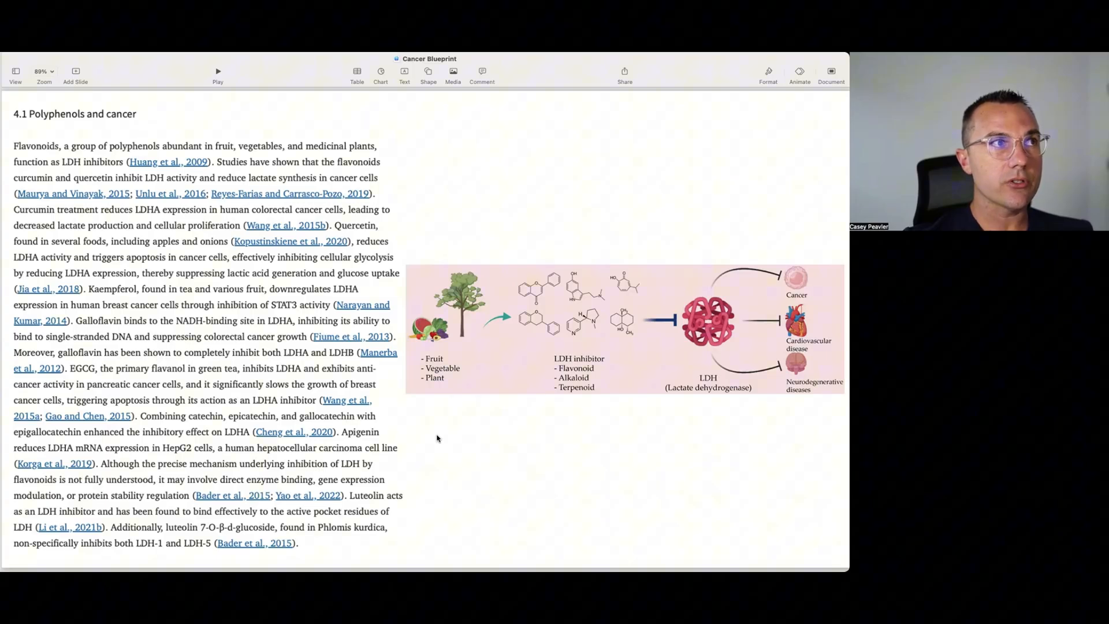
mouse_move(434, 441)
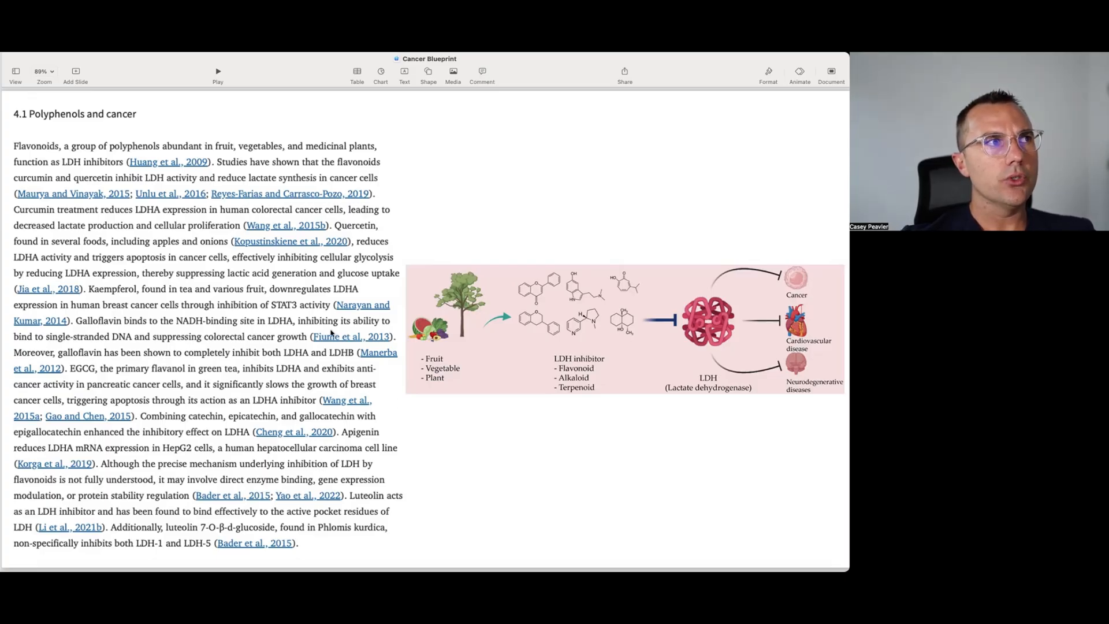
mouse_move(337, 268)
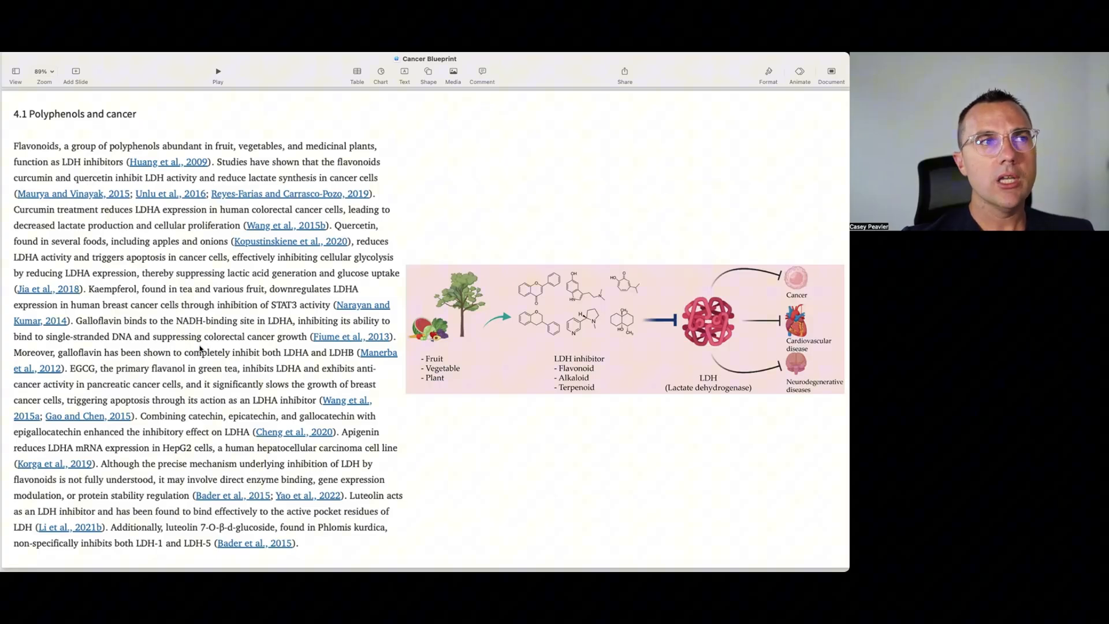
mouse_move(135, 337)
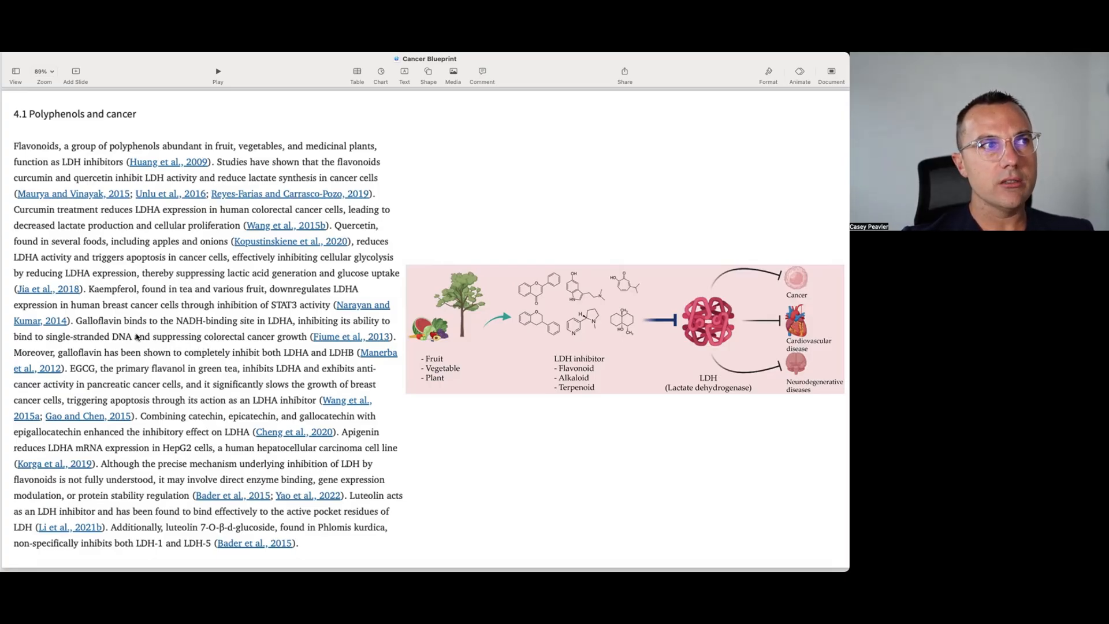
mouse_move(230, 346)
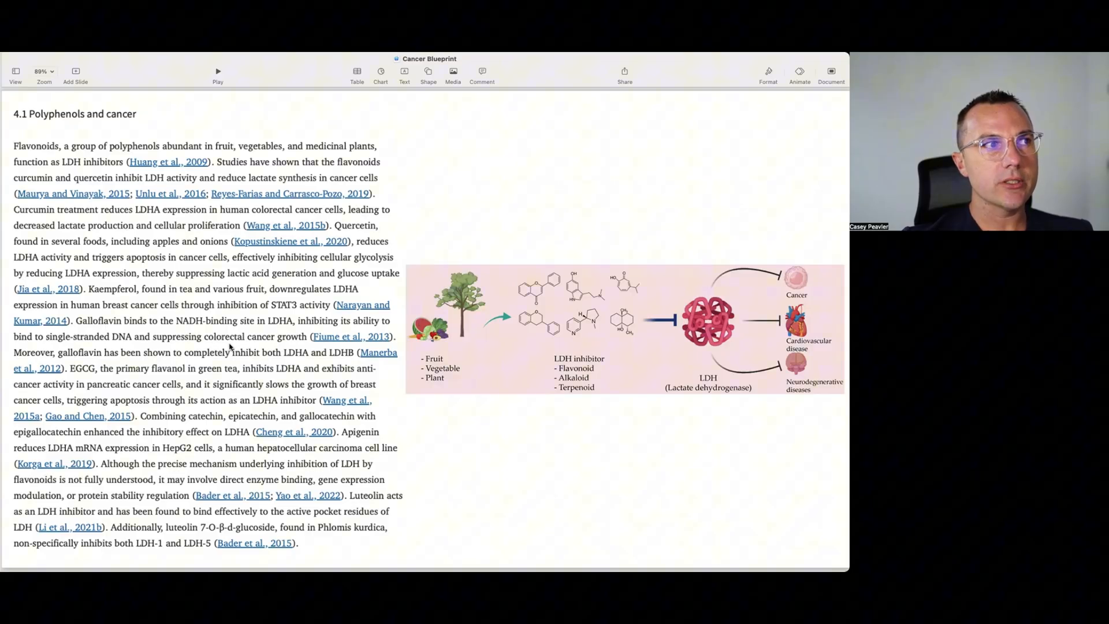
mouse_move(164, 386)
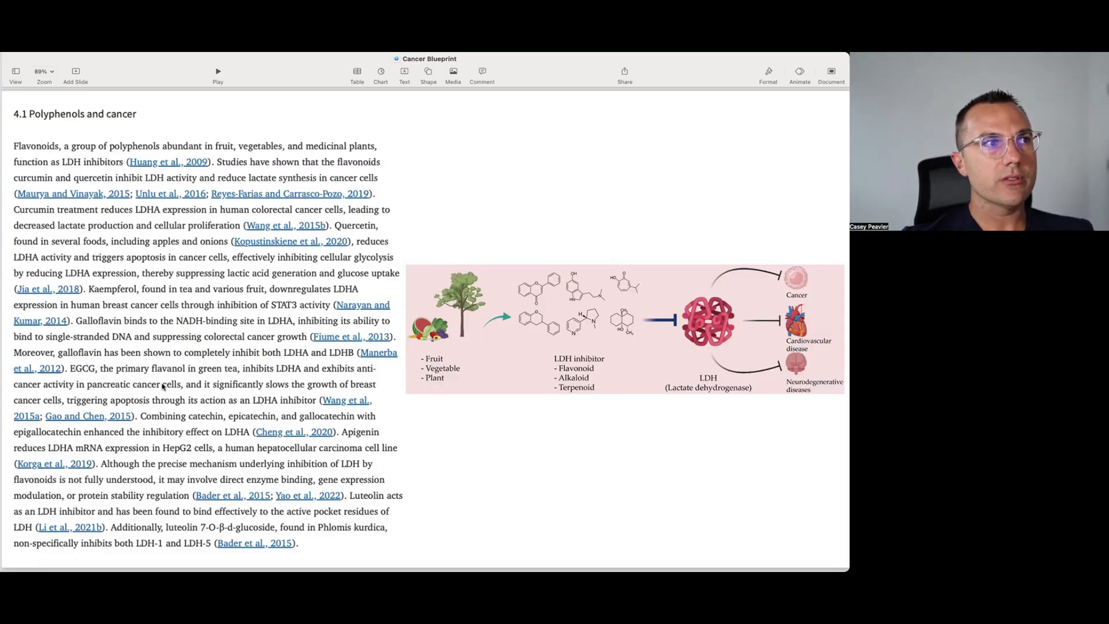
mouse_move(245, 411)
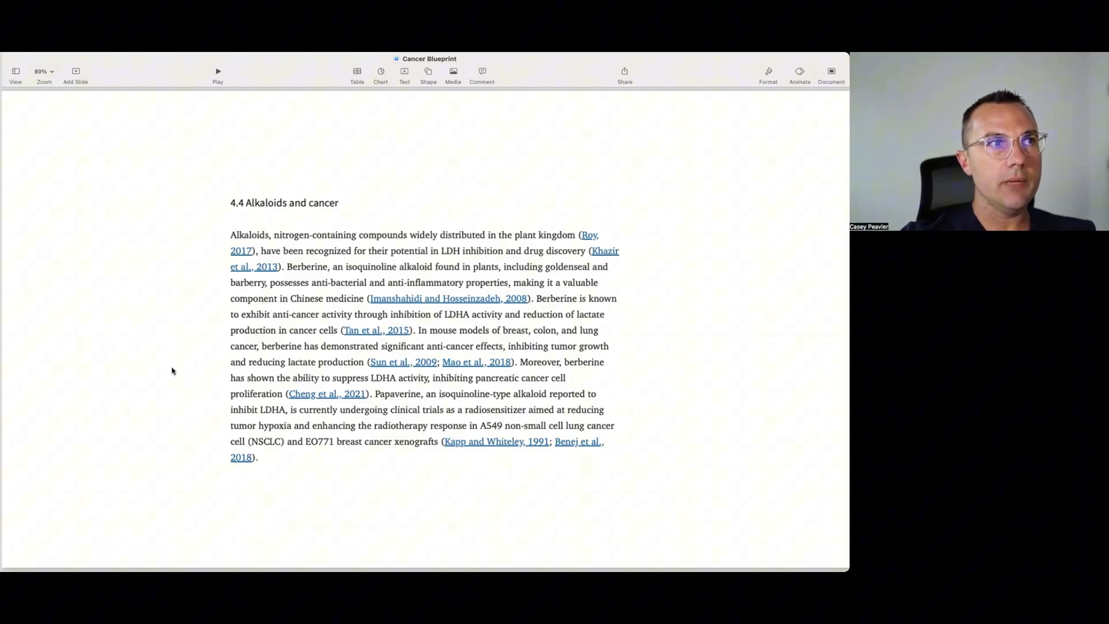
mouse_move(179, 378)
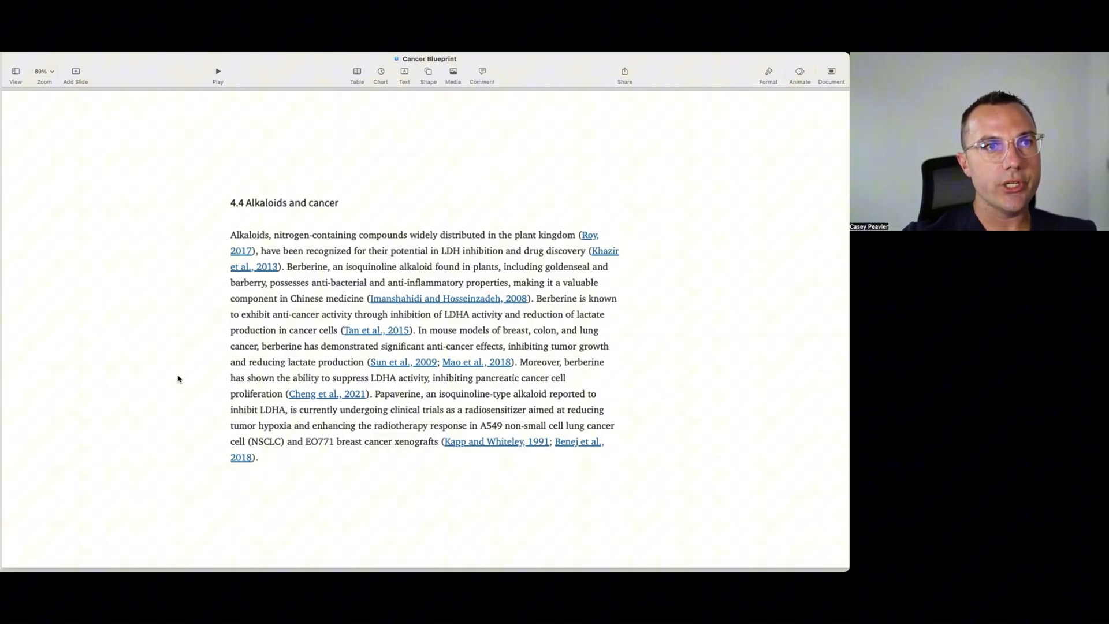
scroll("down", 3)
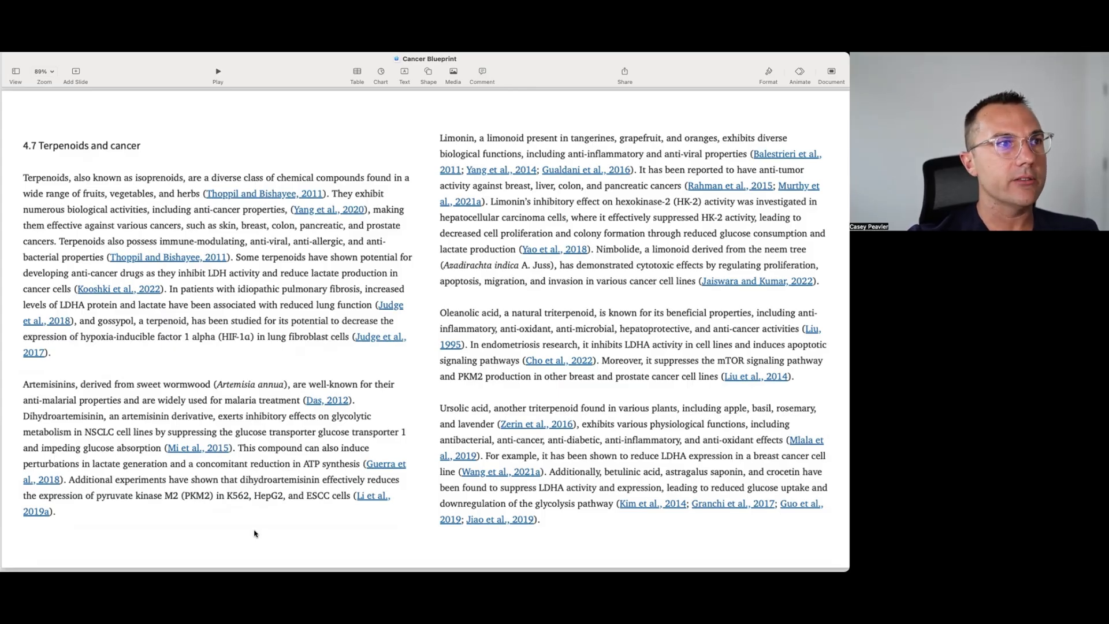
mouse_move(245, 529)
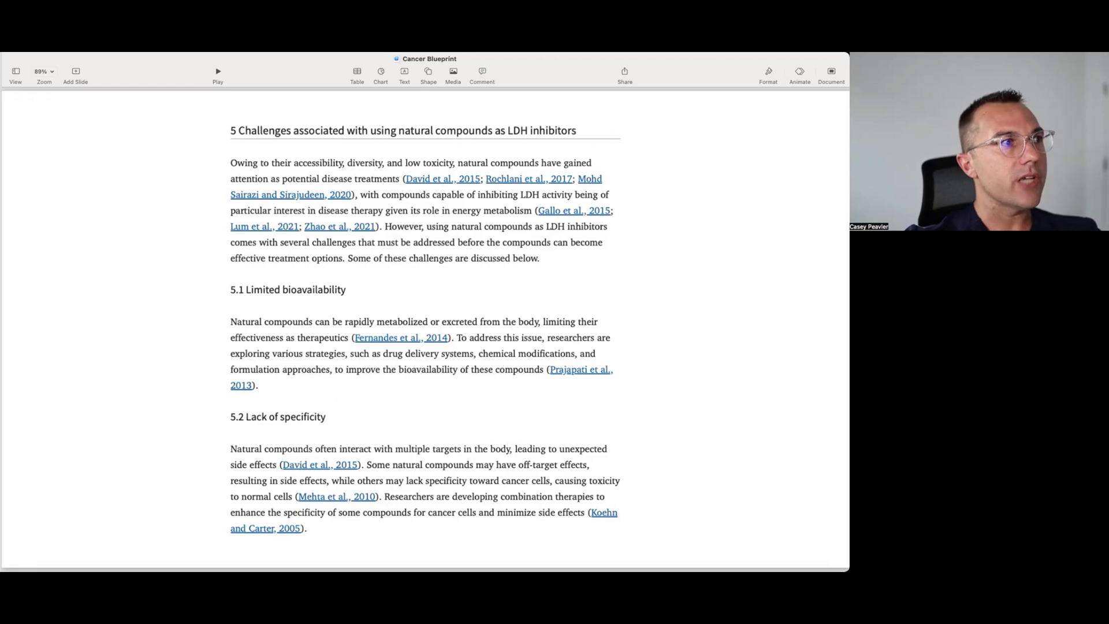
scroll("down", 3)
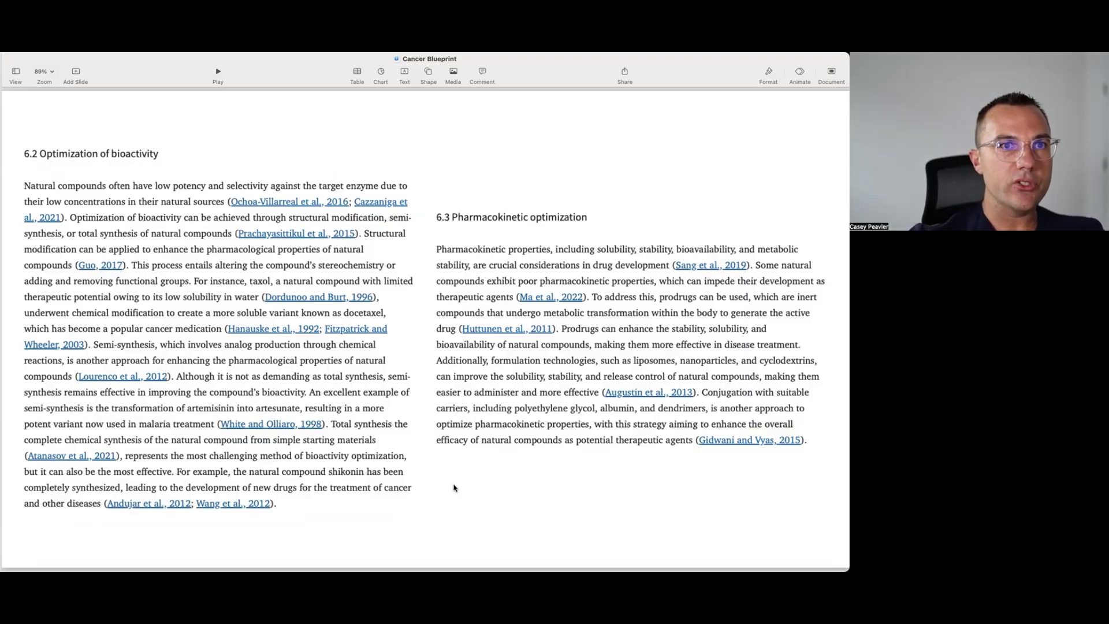
mouse_move(435, 487)
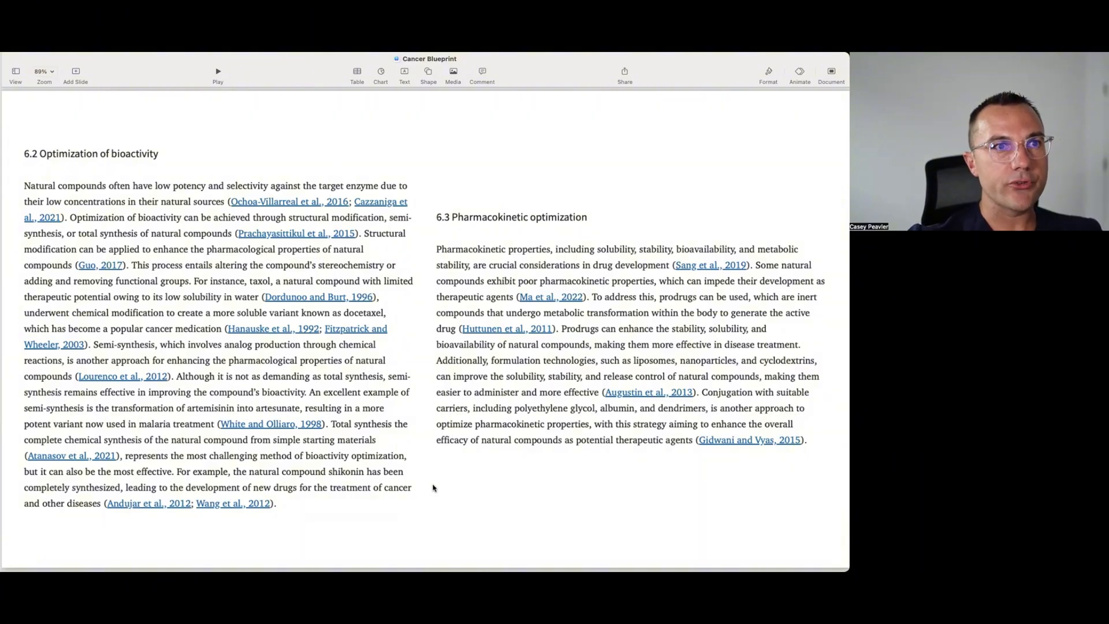
mouse_move(284, 520)
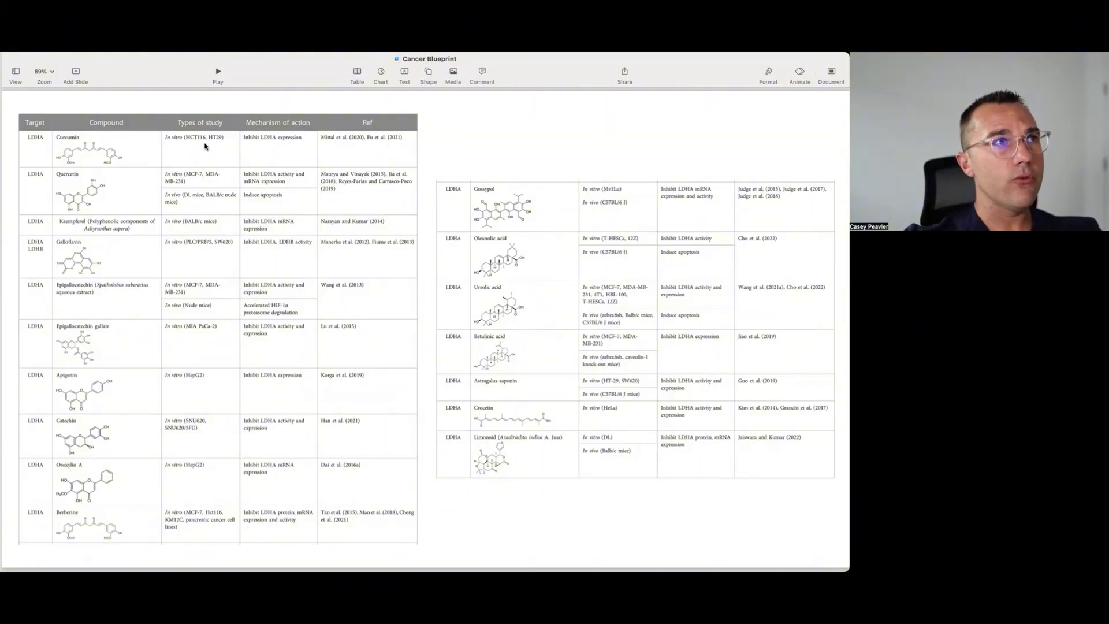
mouse_move(304, 290)
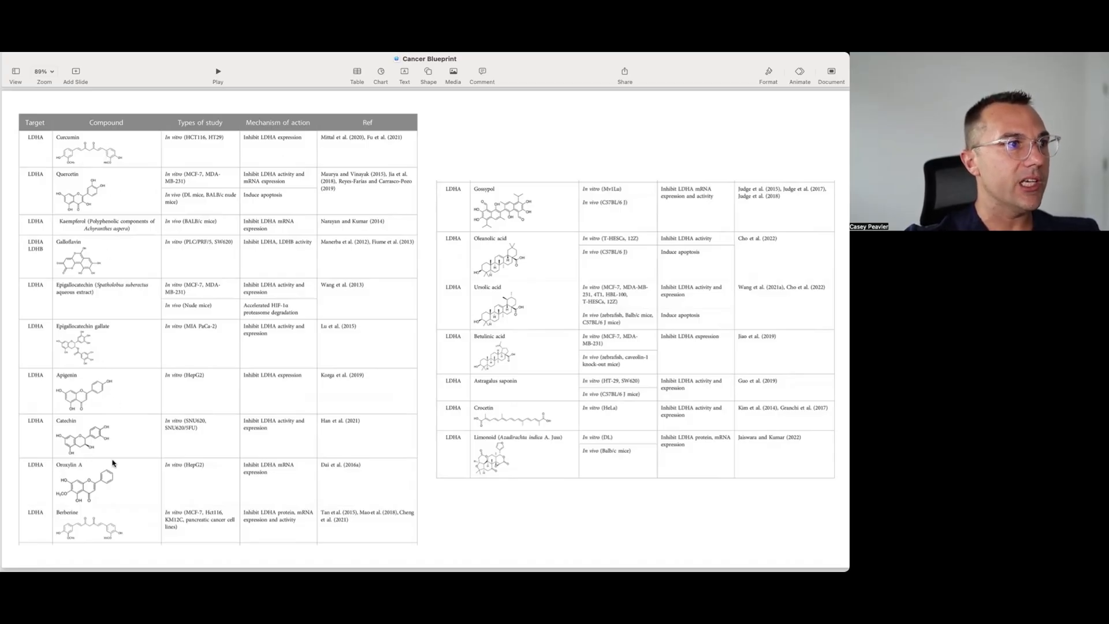
mouse_move(541, 349)
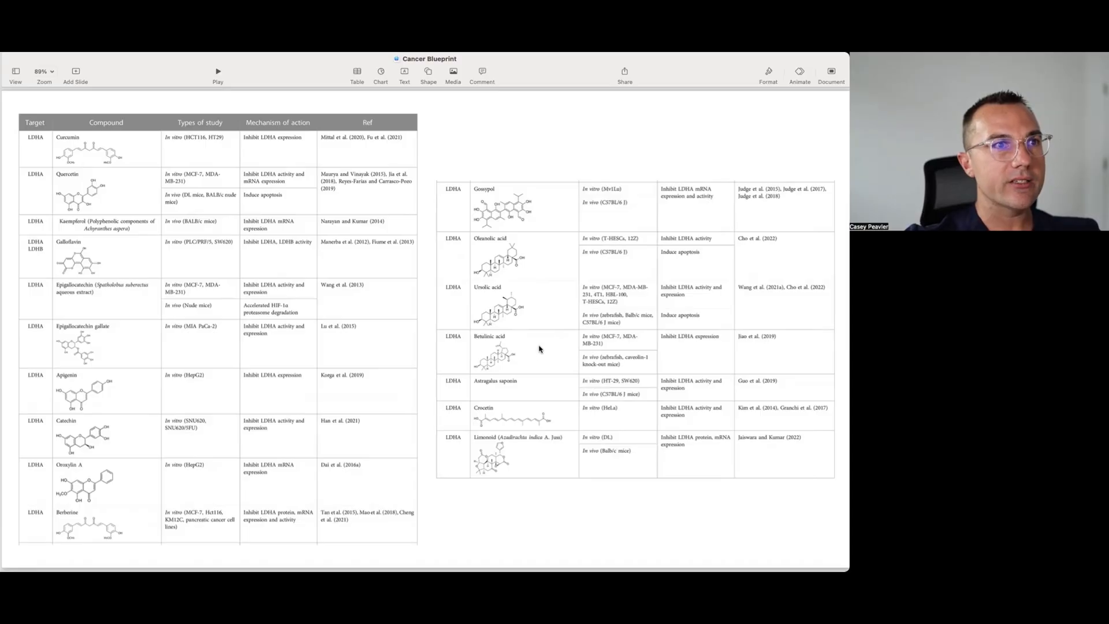
mouse_move(248, 393)
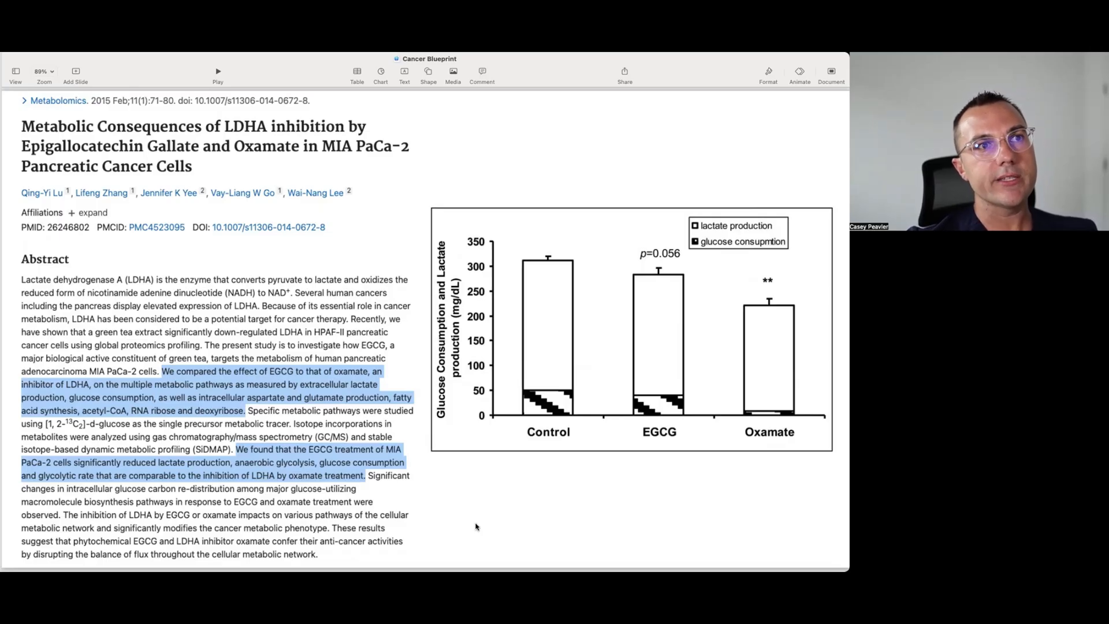
mouse_move(516, 471)
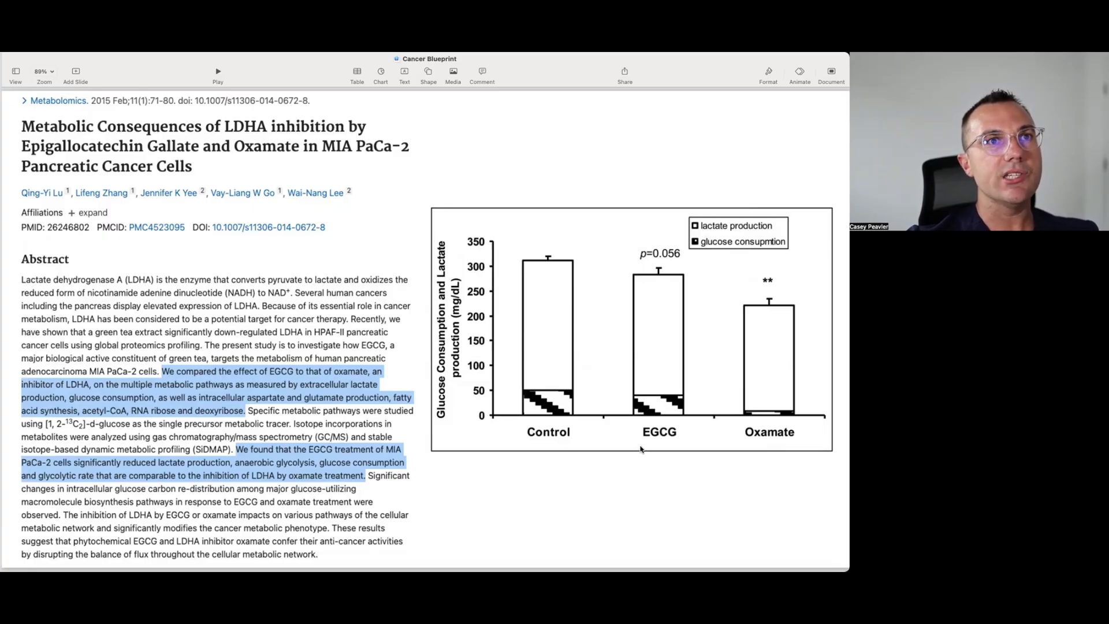
mouse_move(772, 499)
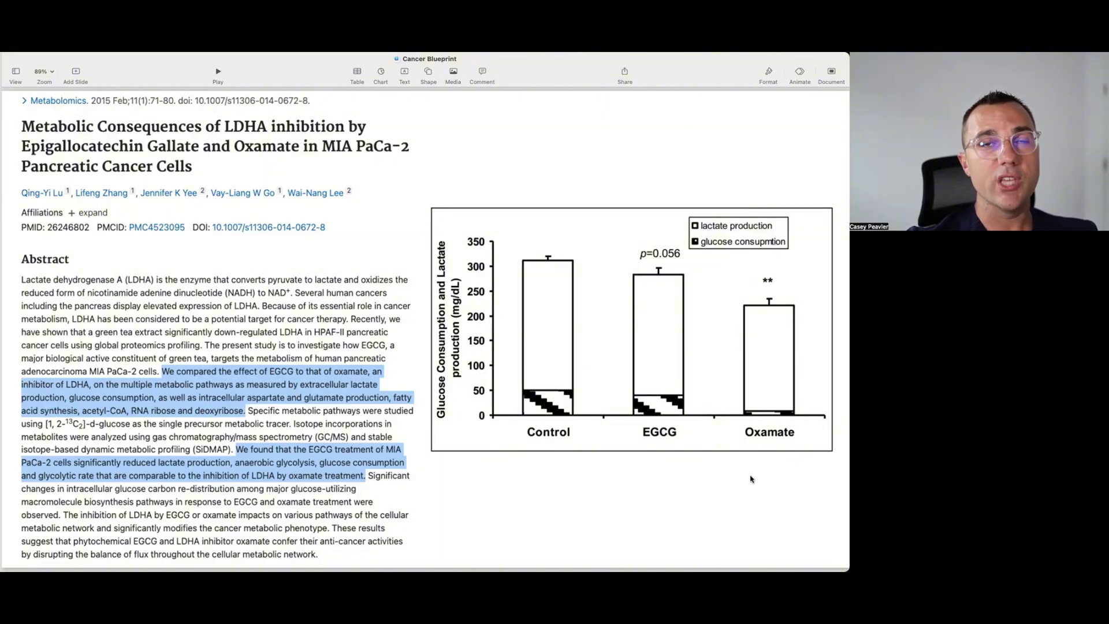
mouse_move(778, 470)
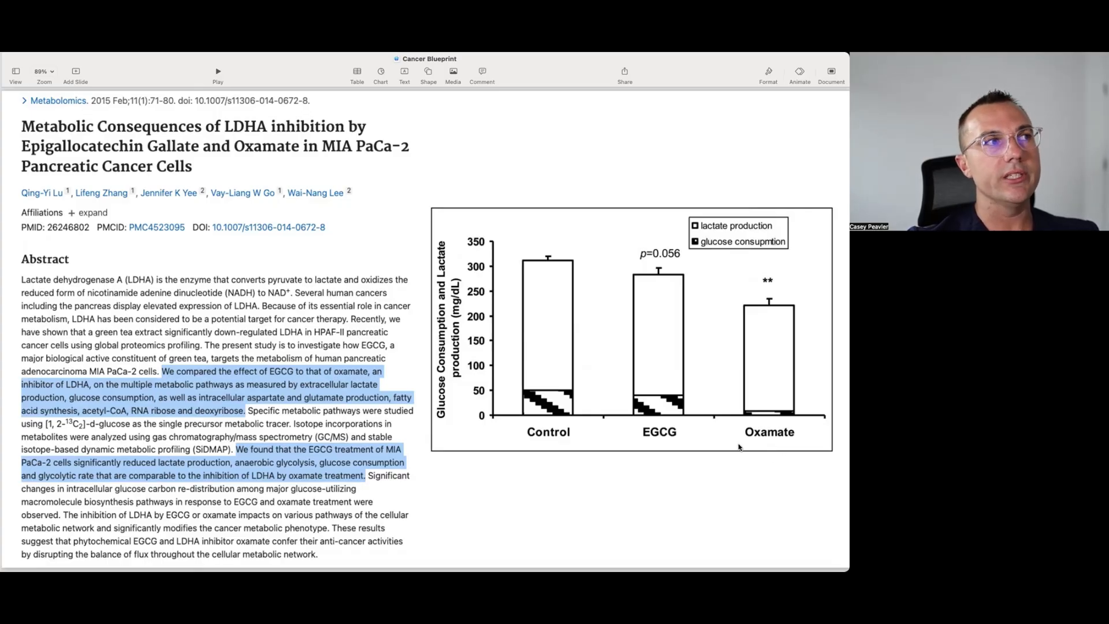
mouse_move(730, 445)
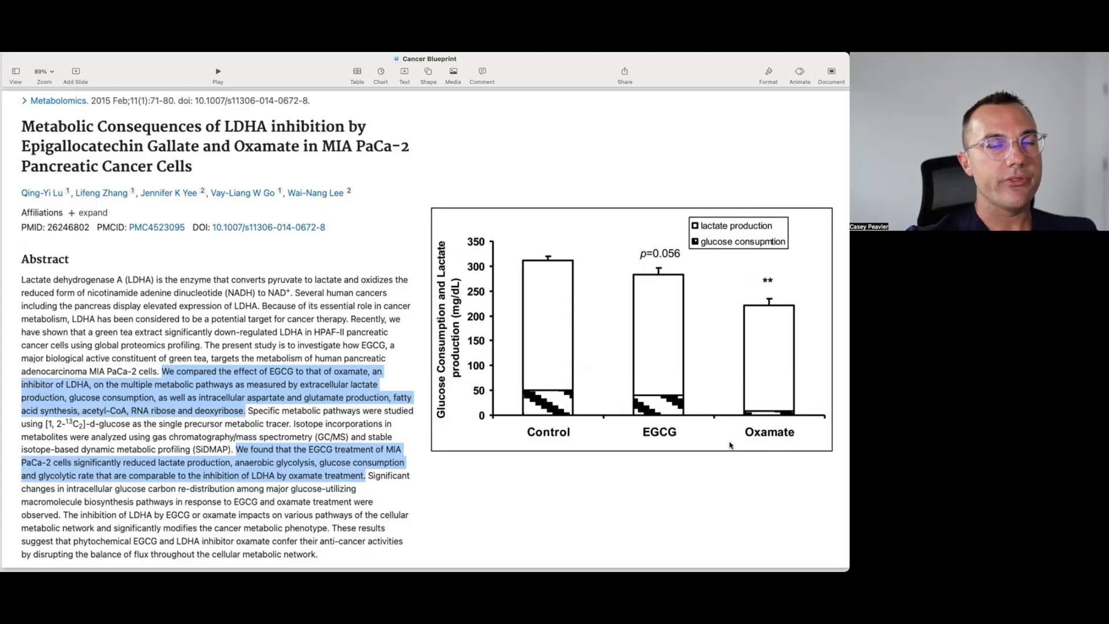
mouse_move(753, 418)
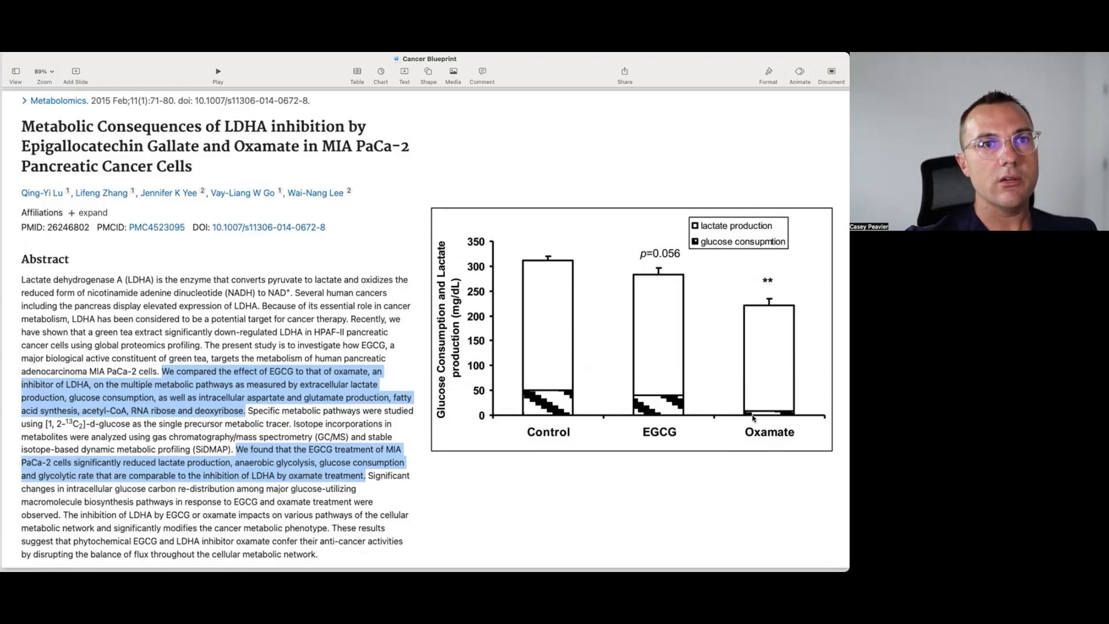
mouse_move(793, 440)
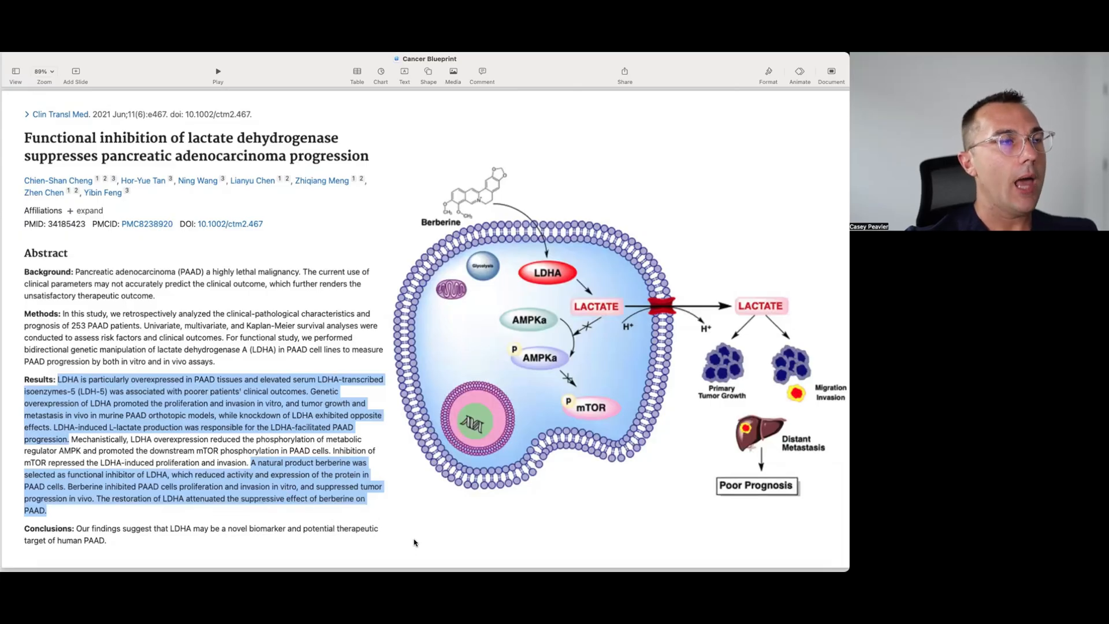
mouse_move(416, 536)
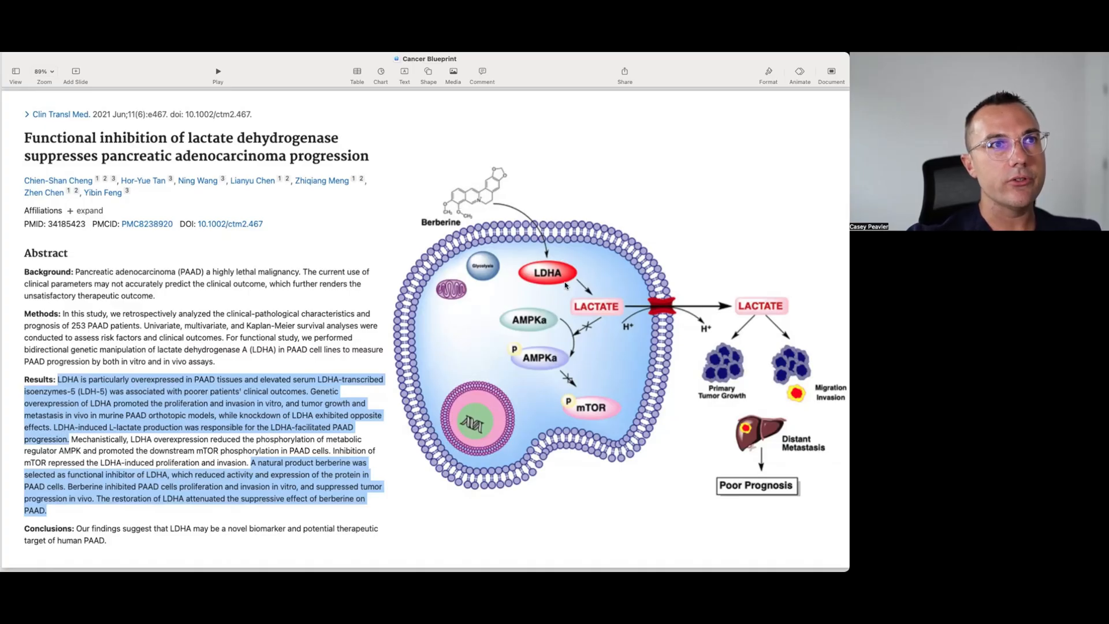
mouse_move(550, 294)
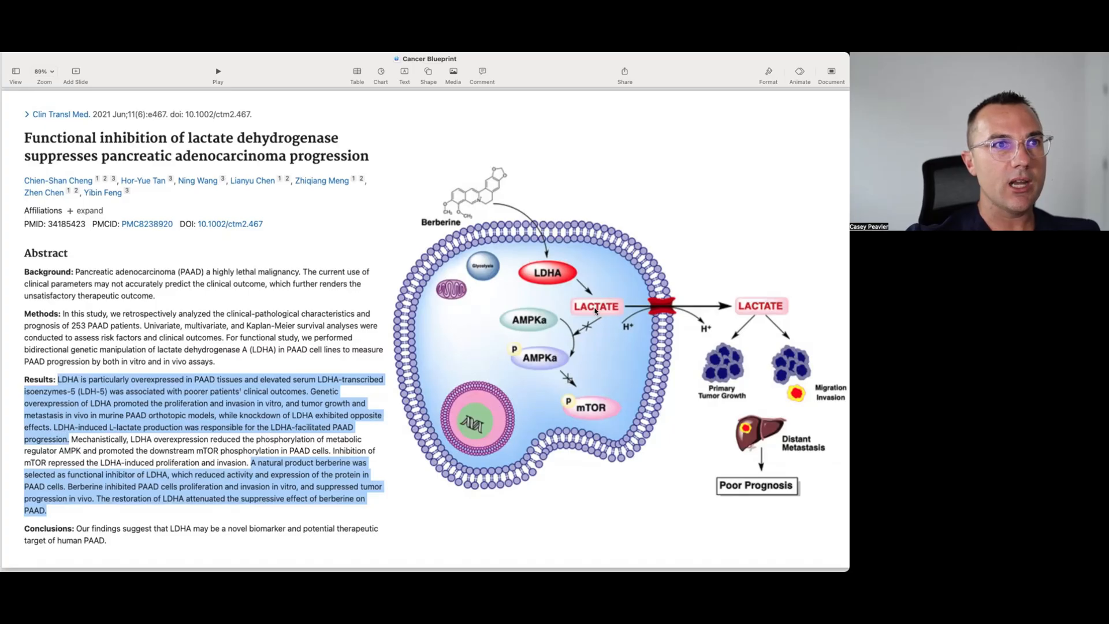
mouse_move(501, 500)
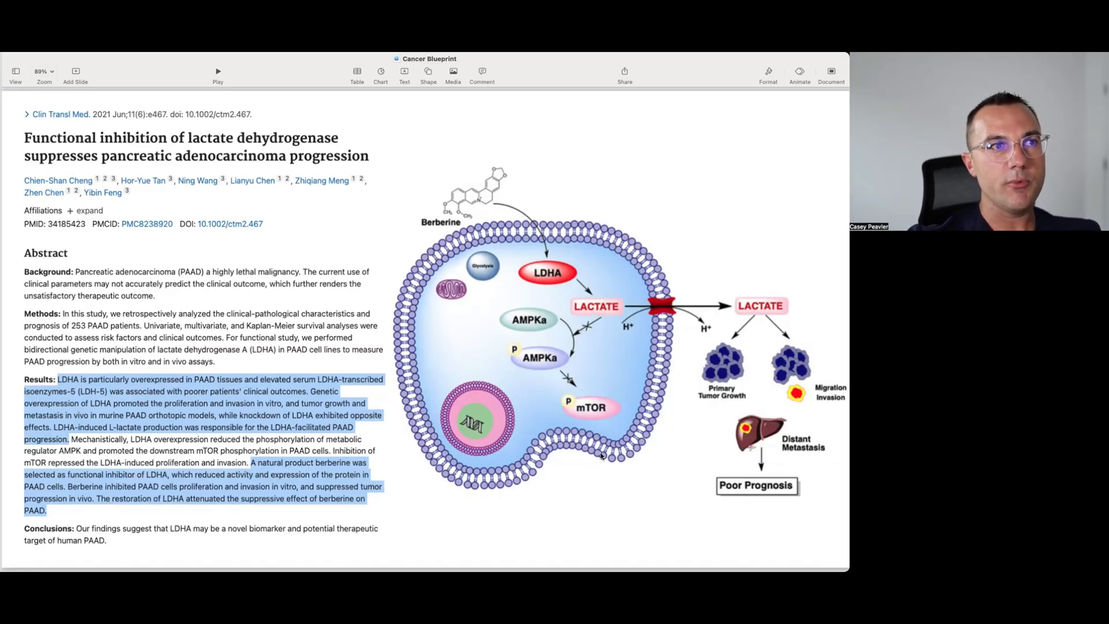
mouse_move(695, 419)
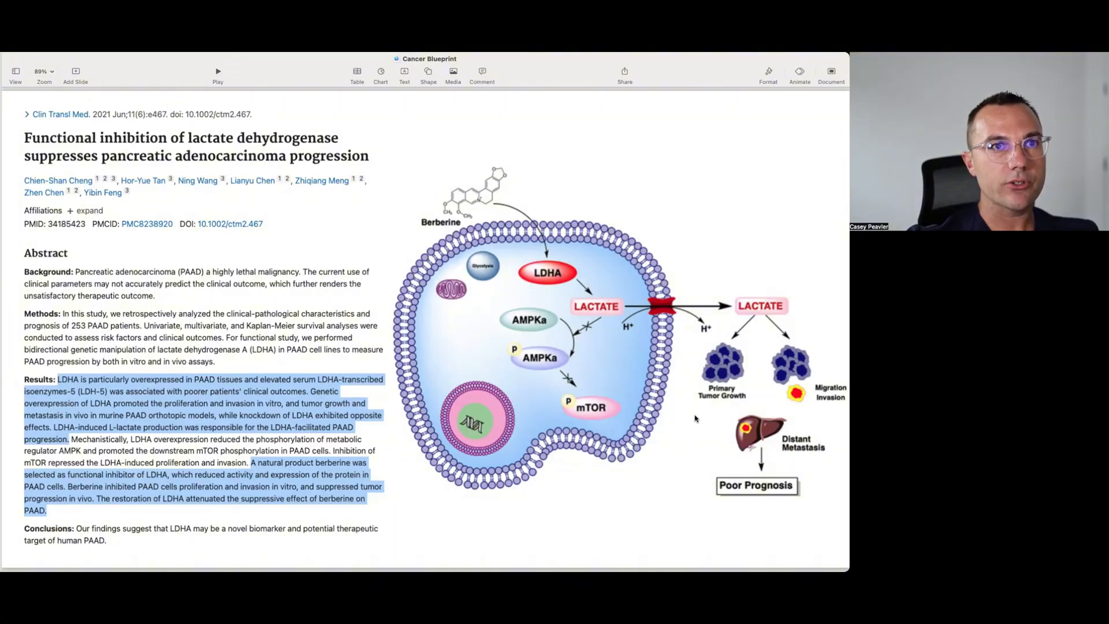
mouse_move(728, 341)
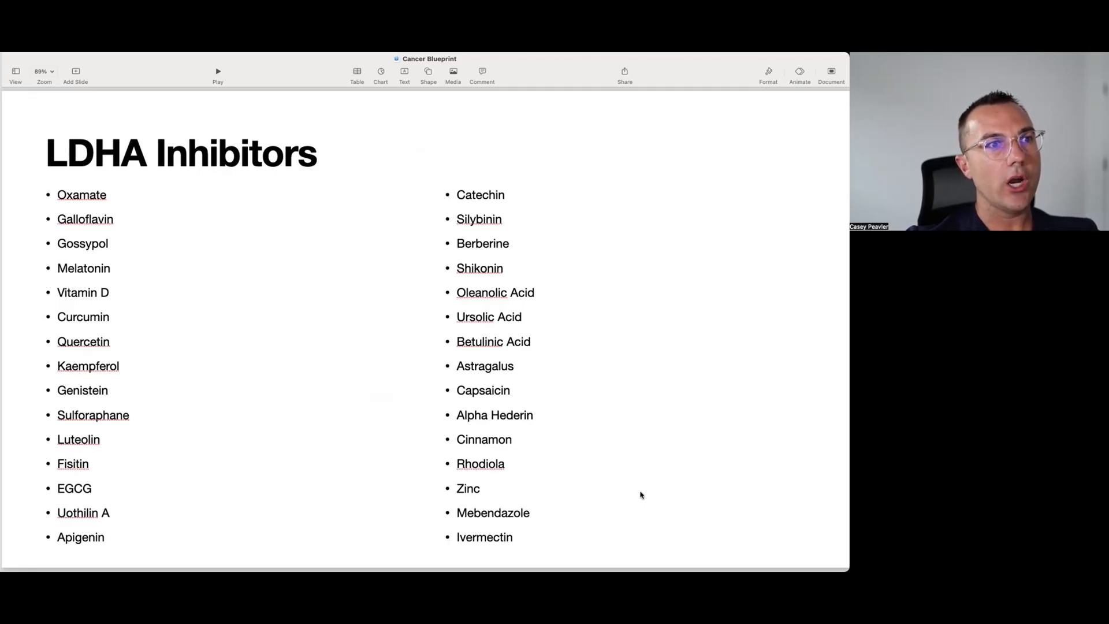
mouse_move(125, 216)
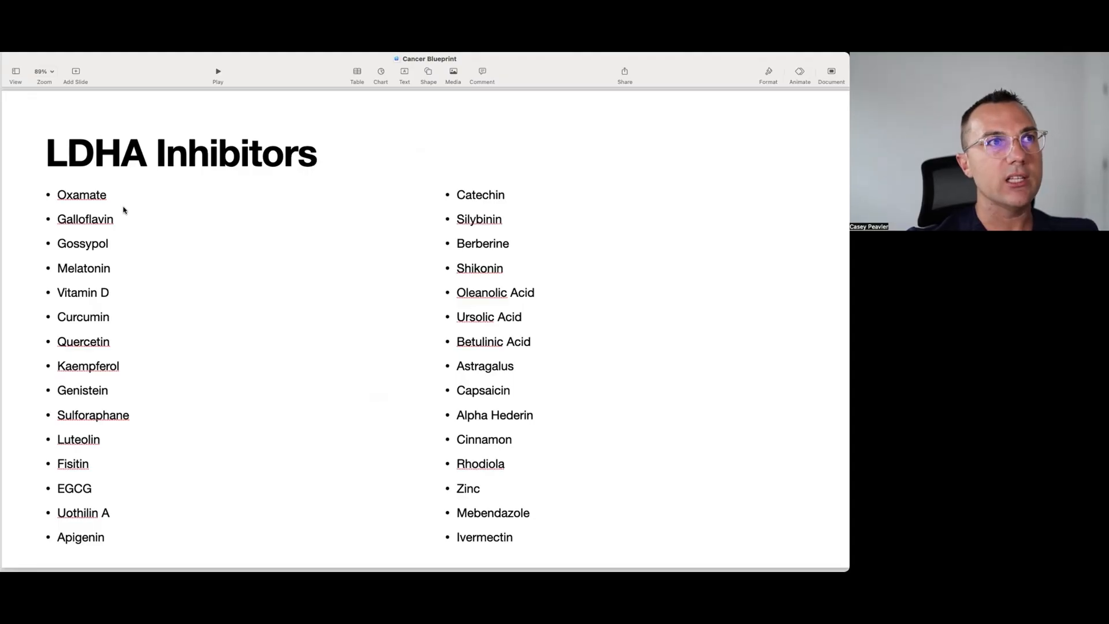
mouse_move(489, 357)
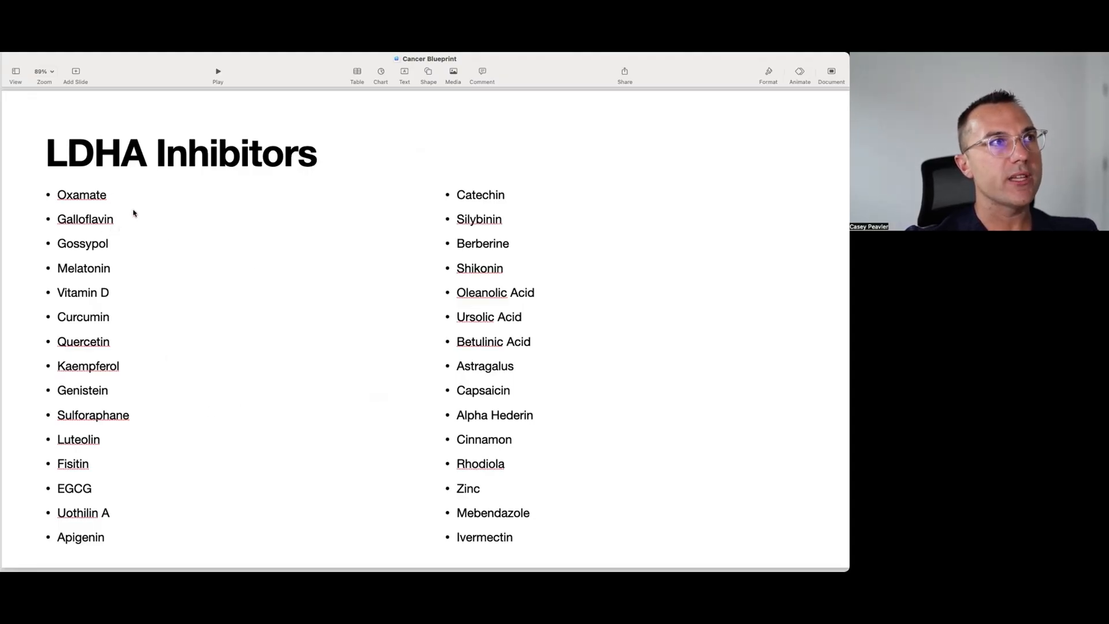
mouse_move(118, 206)
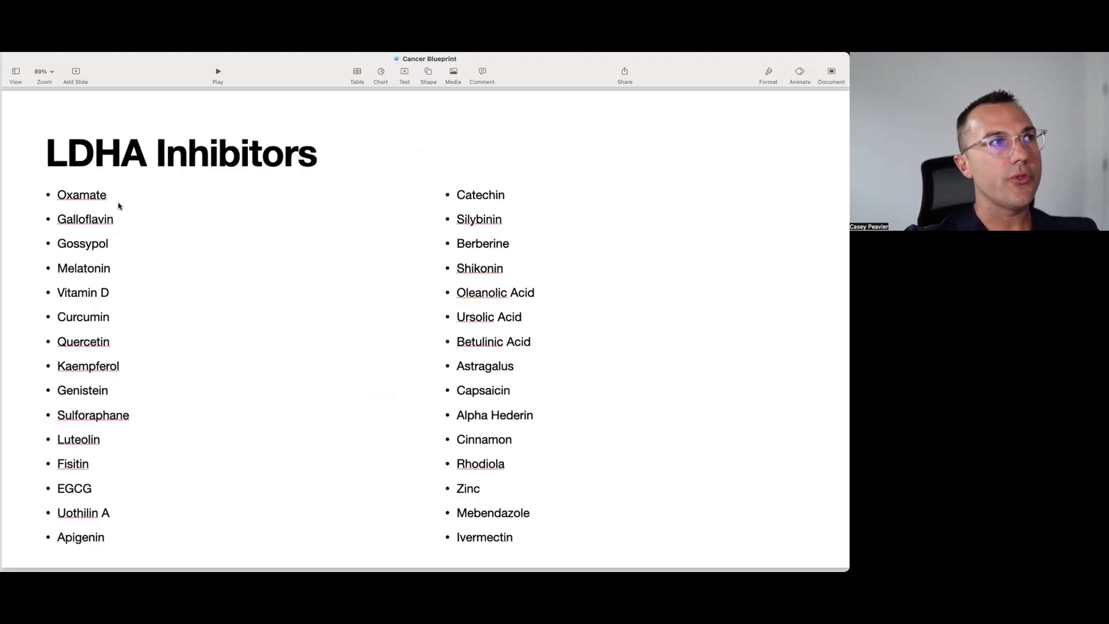
mouse_move(118, 314)
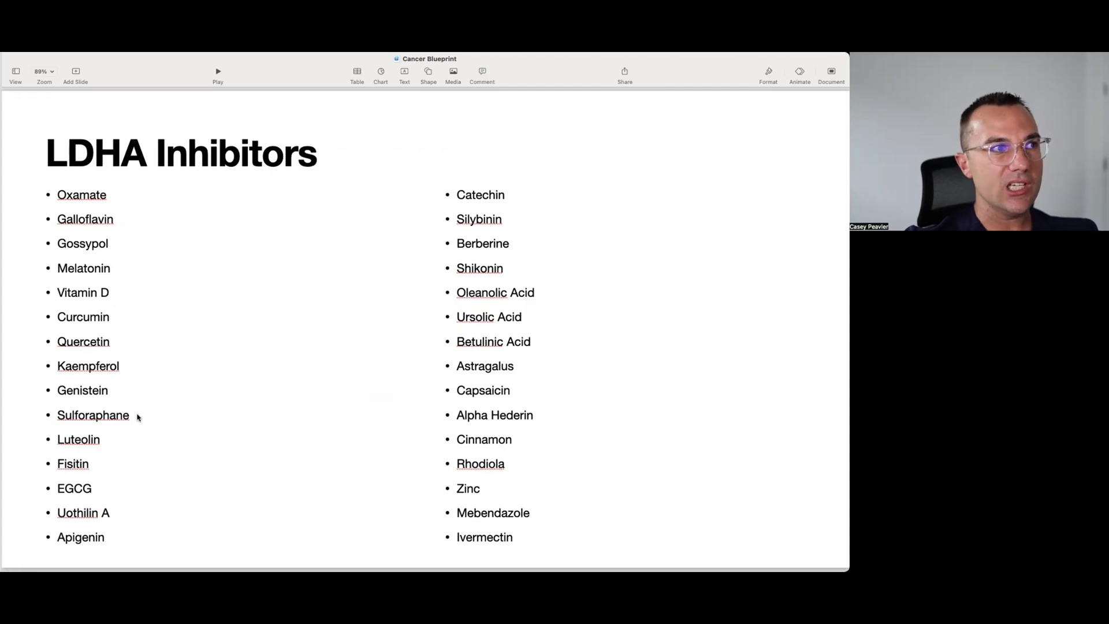
mouse_move(454, 277)
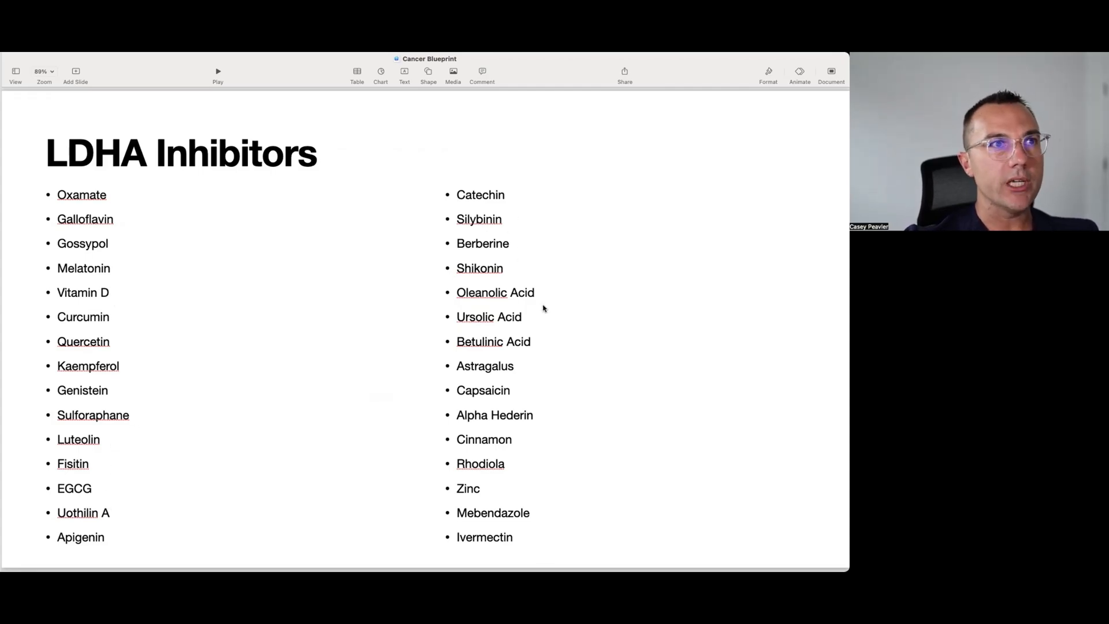
mouse_move(536, 431)
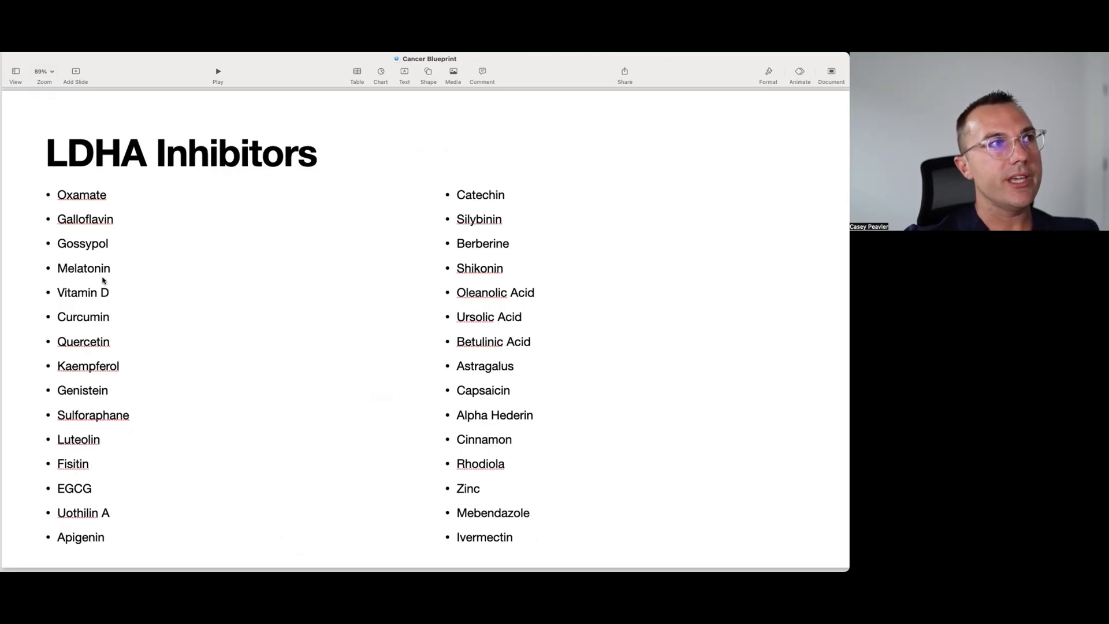
mouse_move(143, 448)
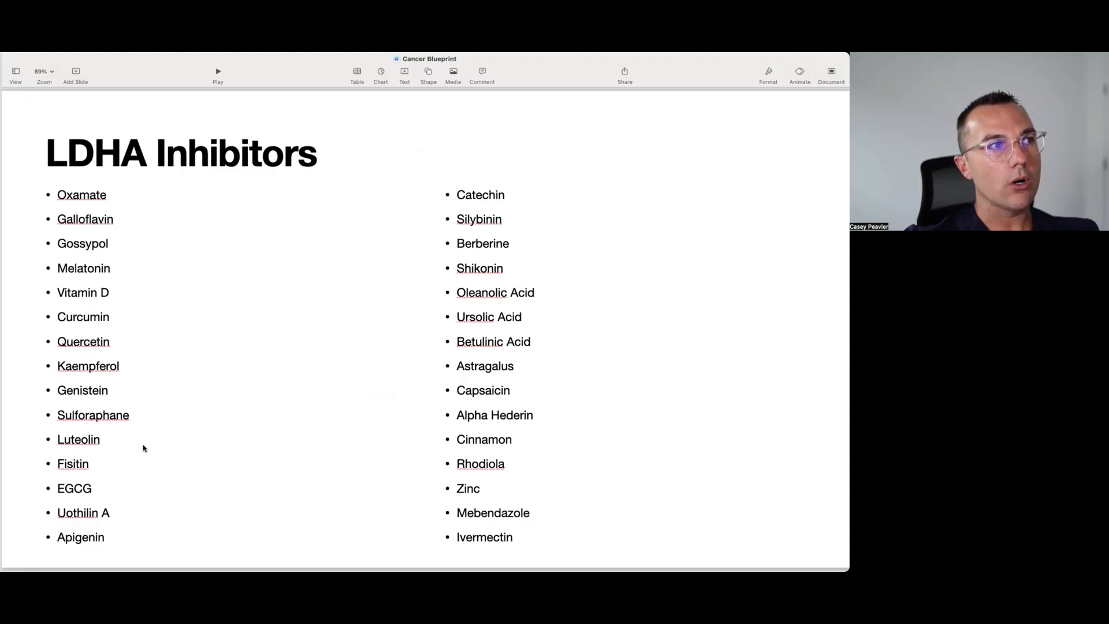
mouse_move(421, 271)
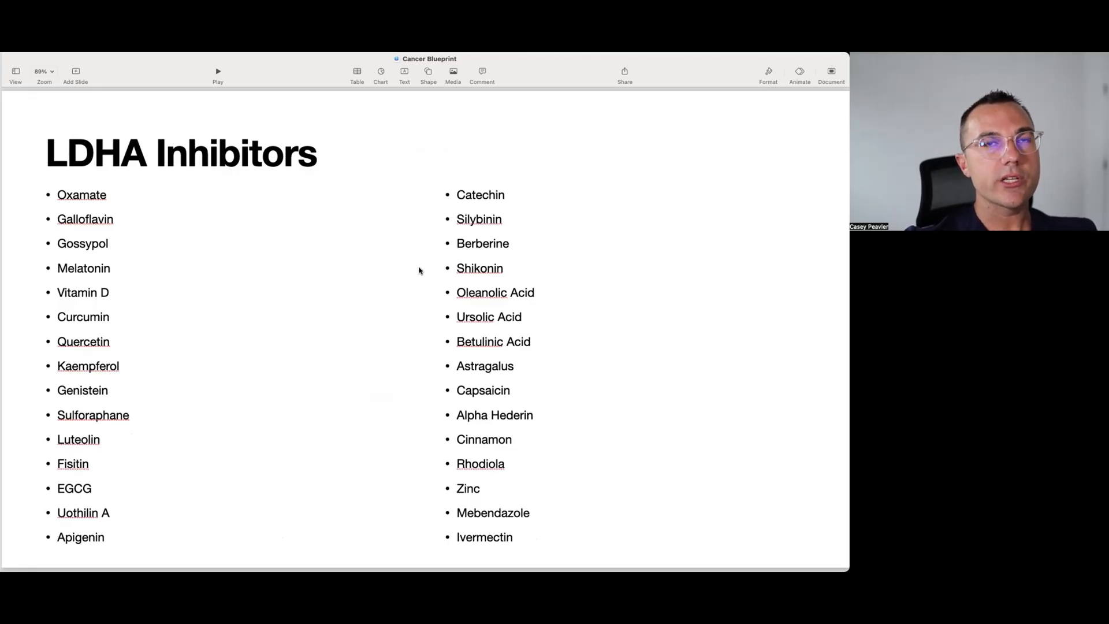
mouse_move(392, 305)
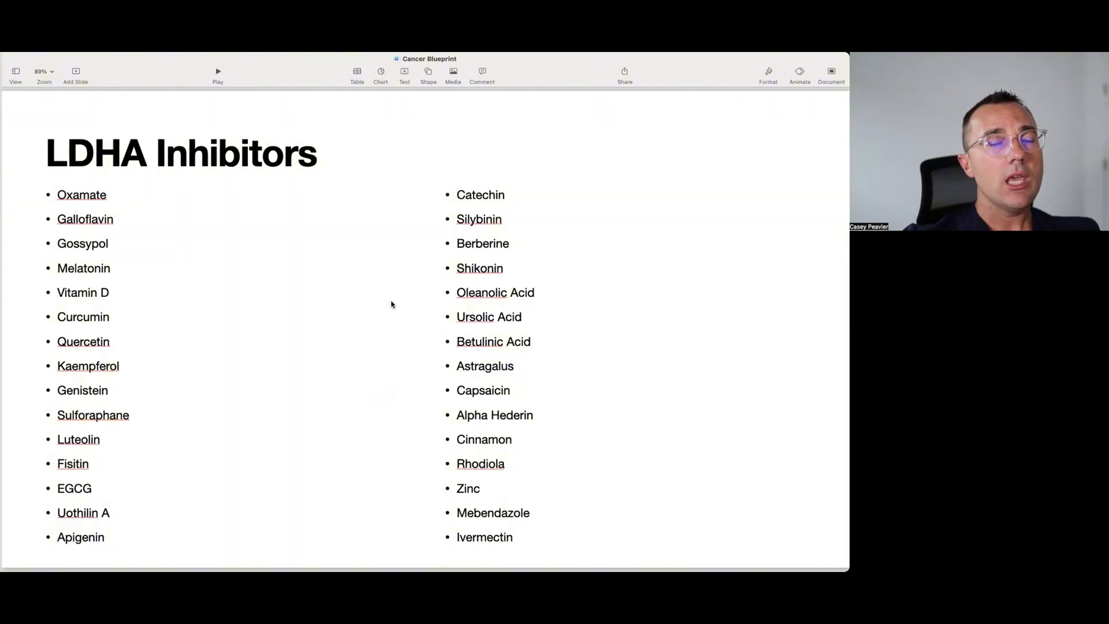